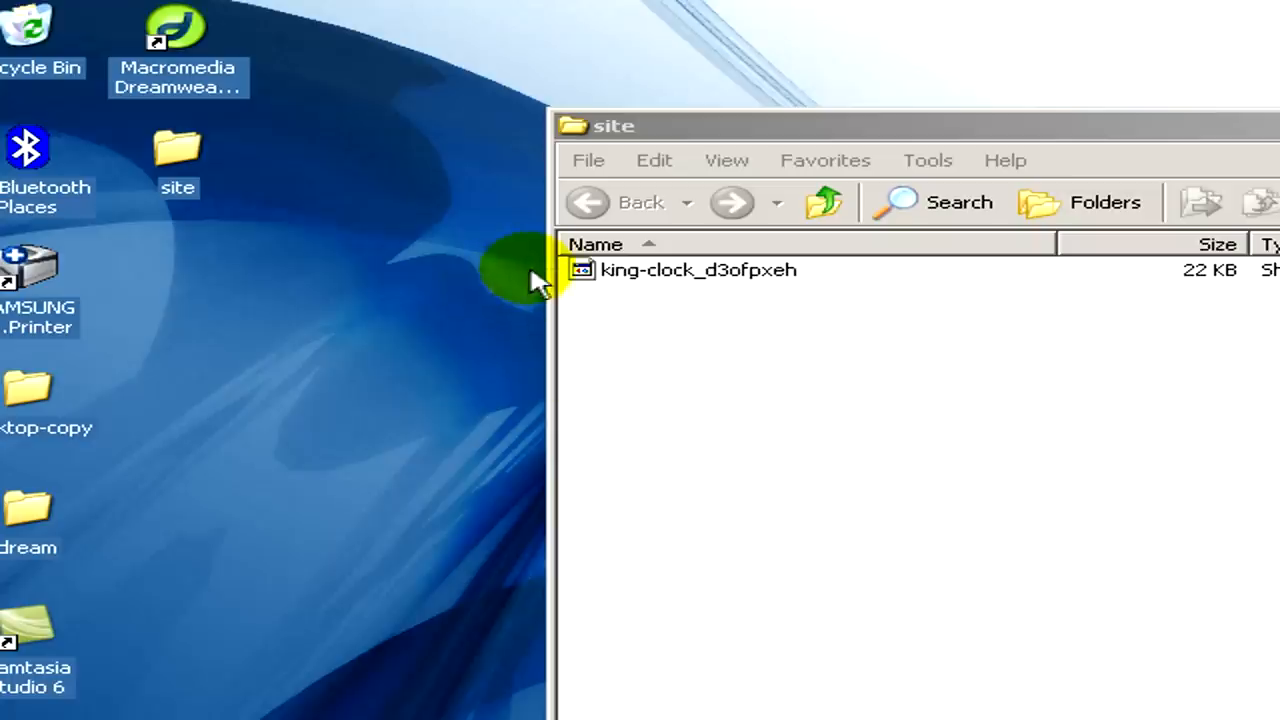
pyautogui.moveTo(800, 280)
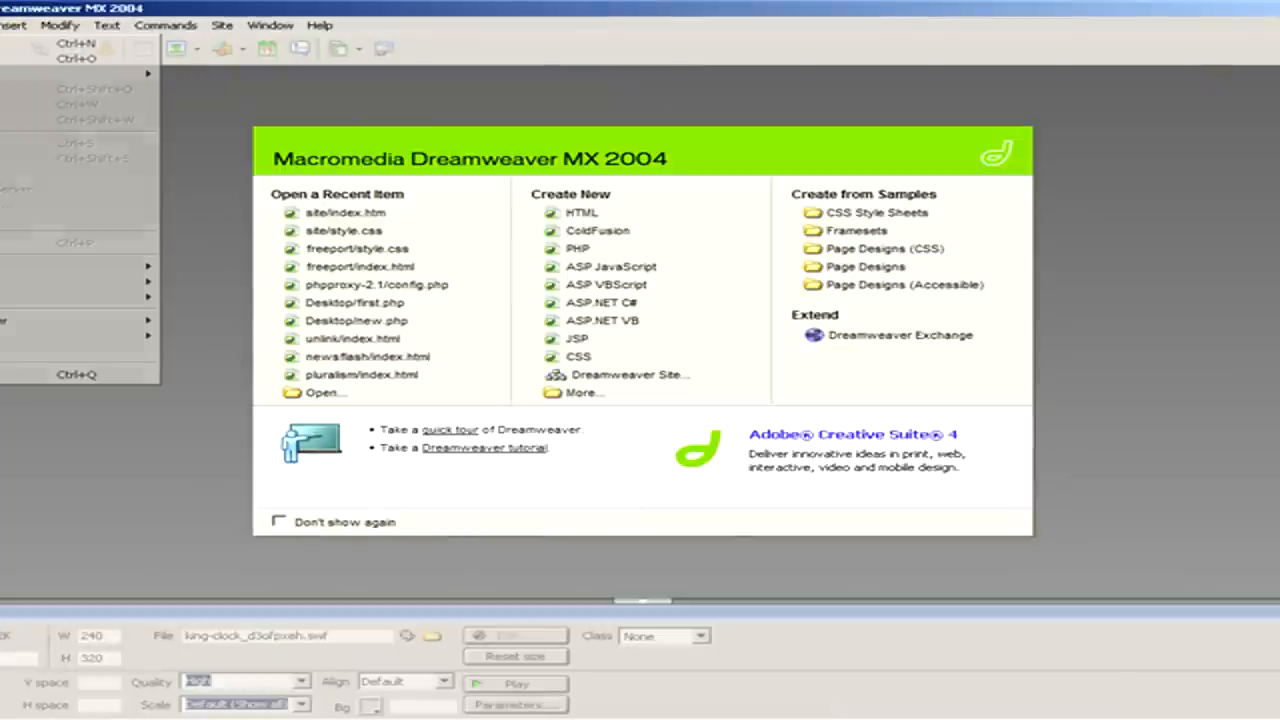
# Create a blank HTML page (Untitled-4) and place the insertion point in its body
pyautogui.click(76, 44)
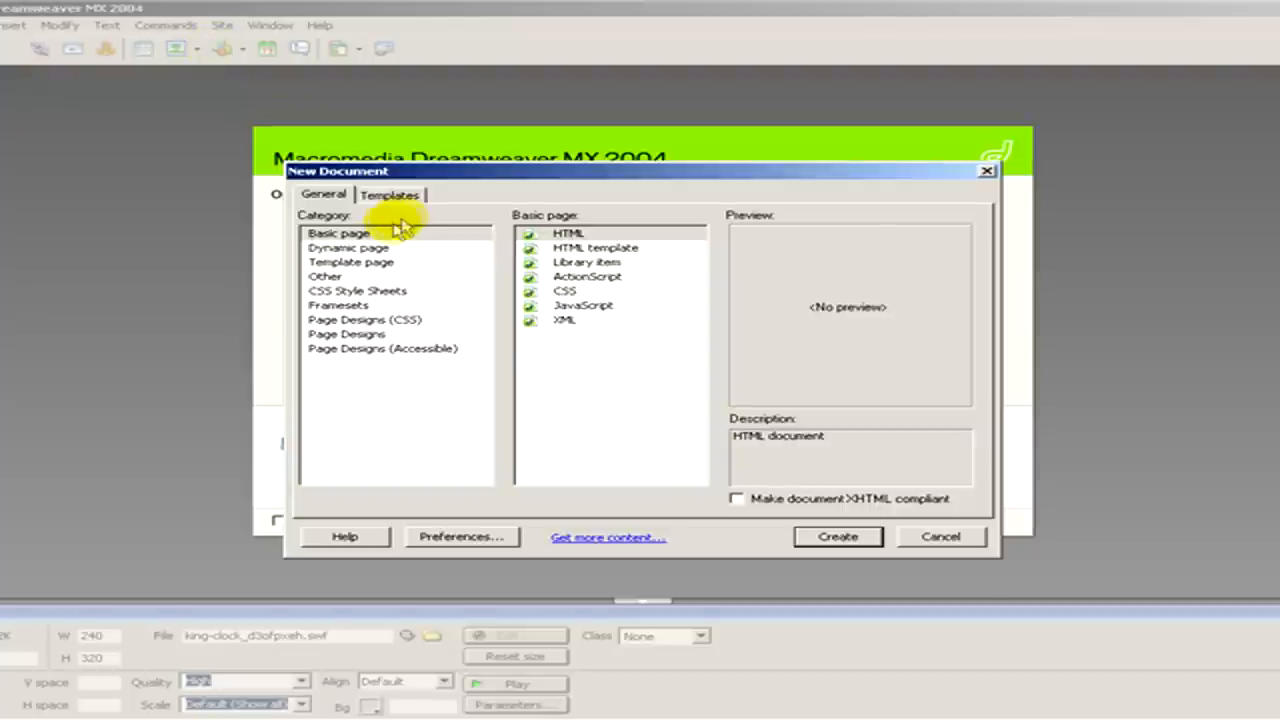
pyautogui.click(838, 536)
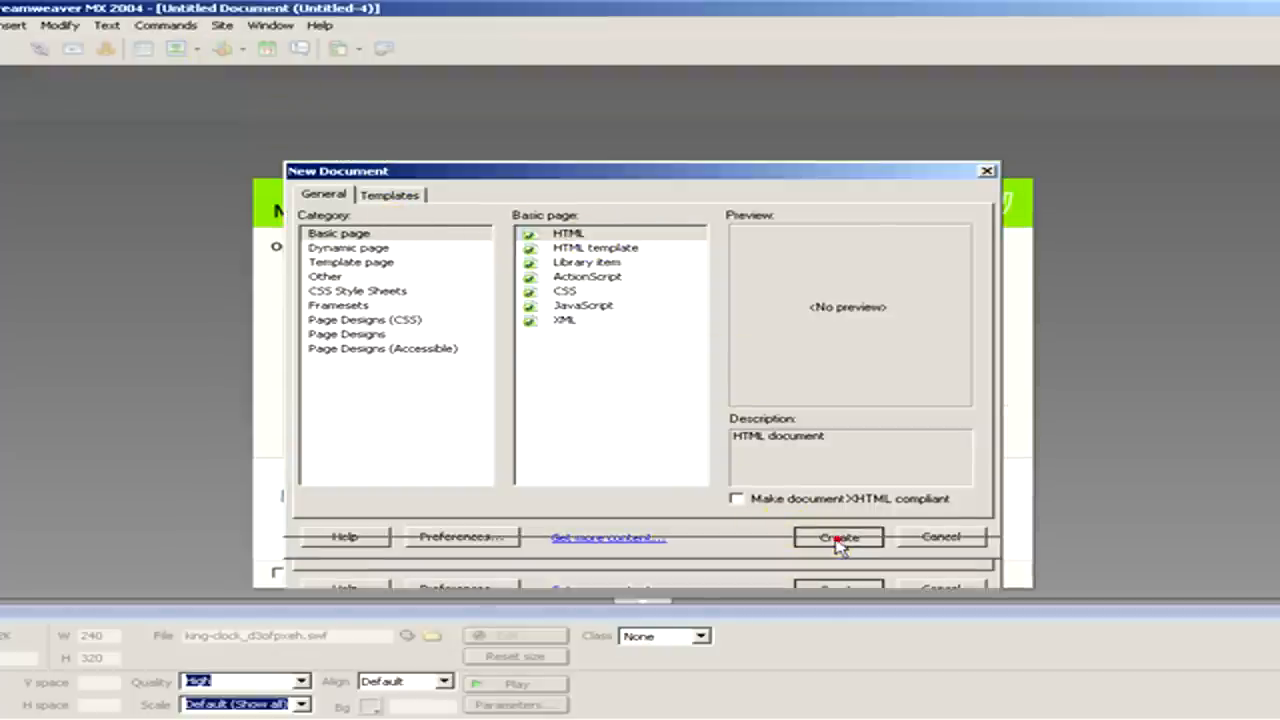
pyautogui.click(838, 536)
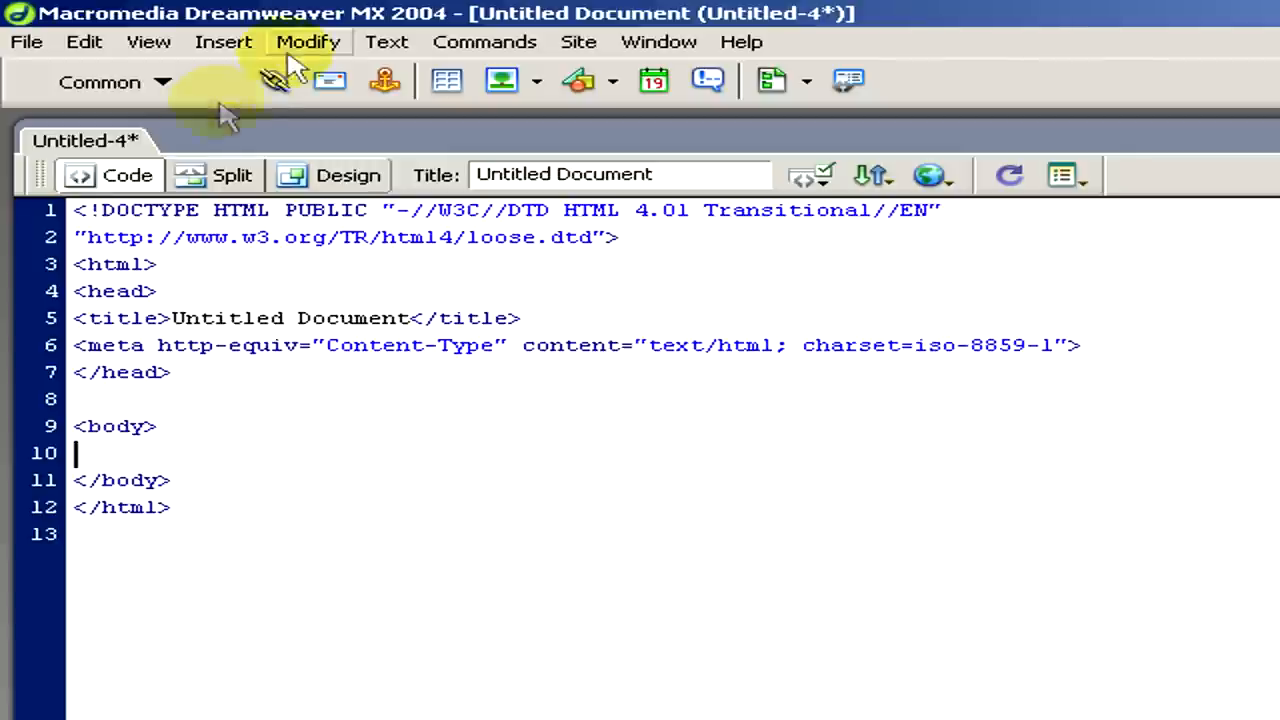
# Insert the king-clock SWF as a 240 by 320 Flash object, dismissing the save-first notice
pyautogui.click(224, 40)
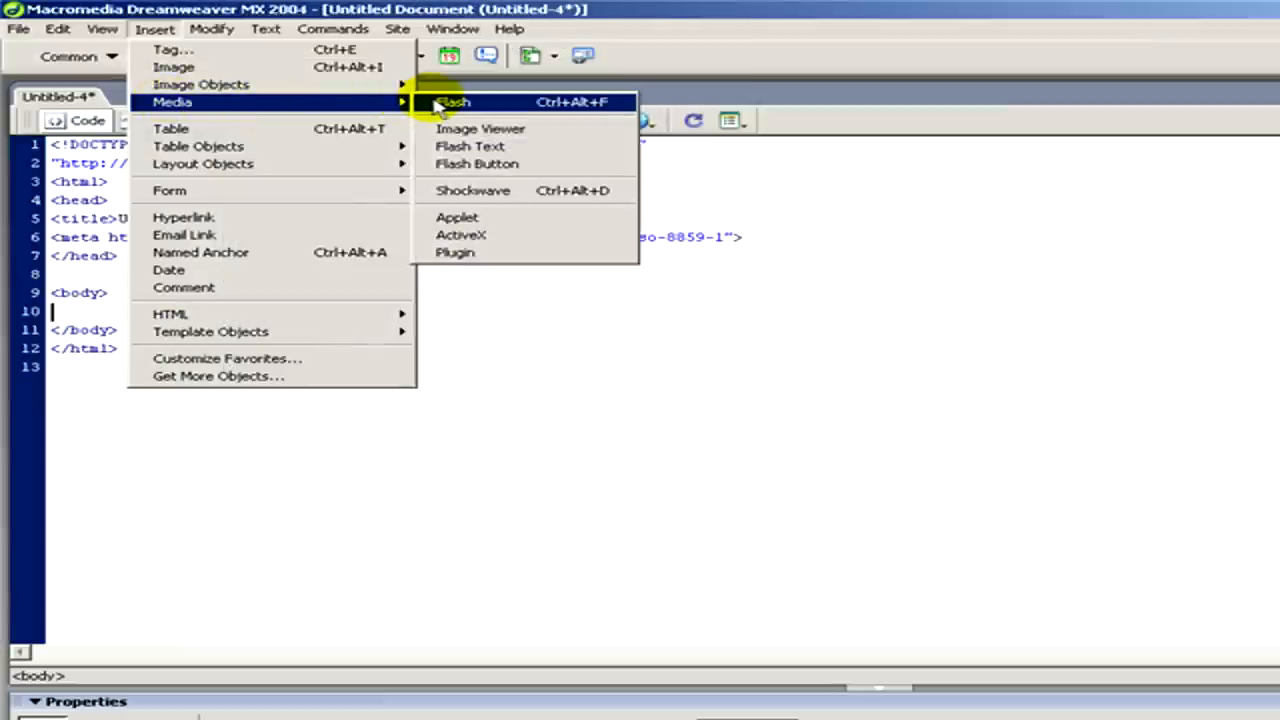
pyautogui.click(452, 102)
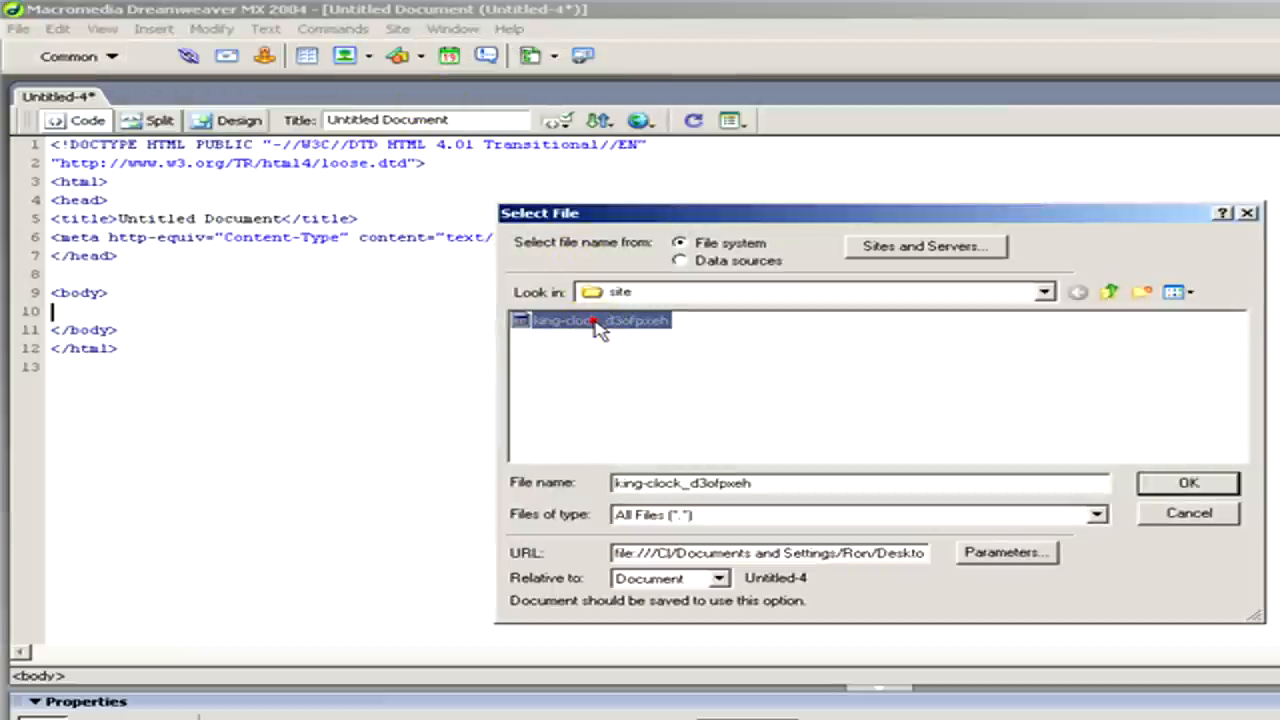
pyautogui.moveTo(878, 344)
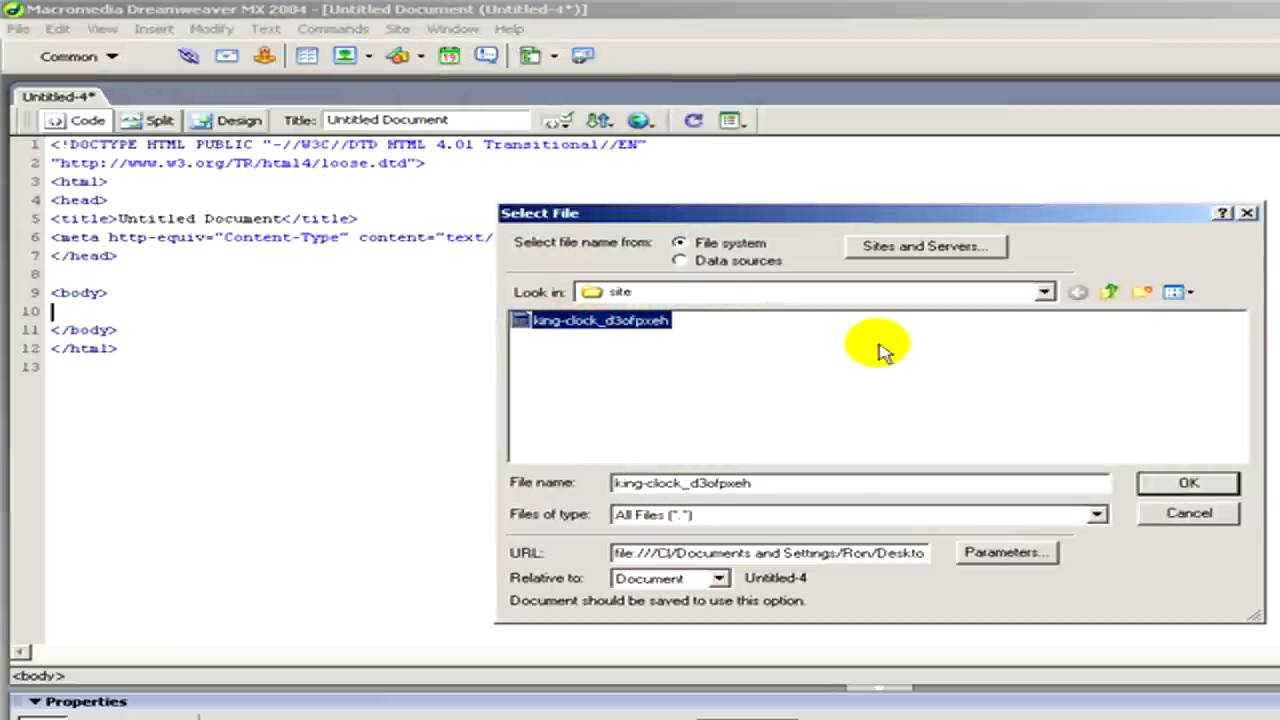
pyautogui.click(1188, 482)
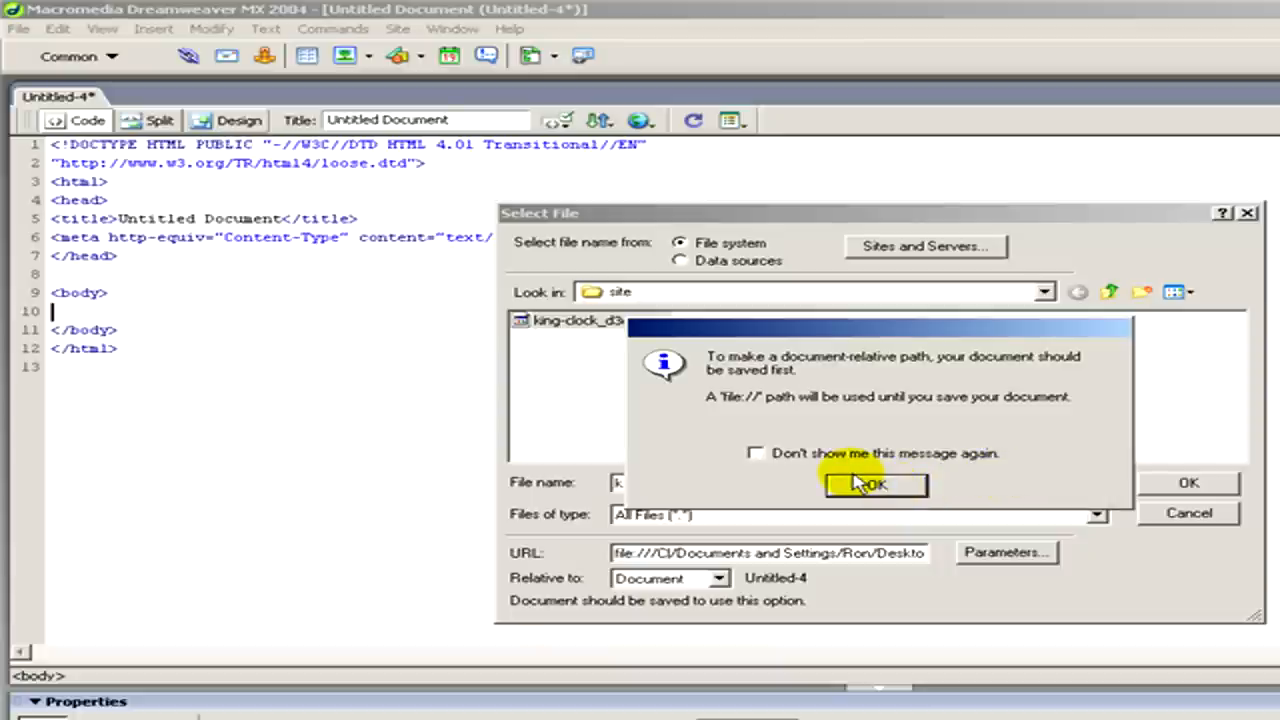
pyautogui.click(874, 484)
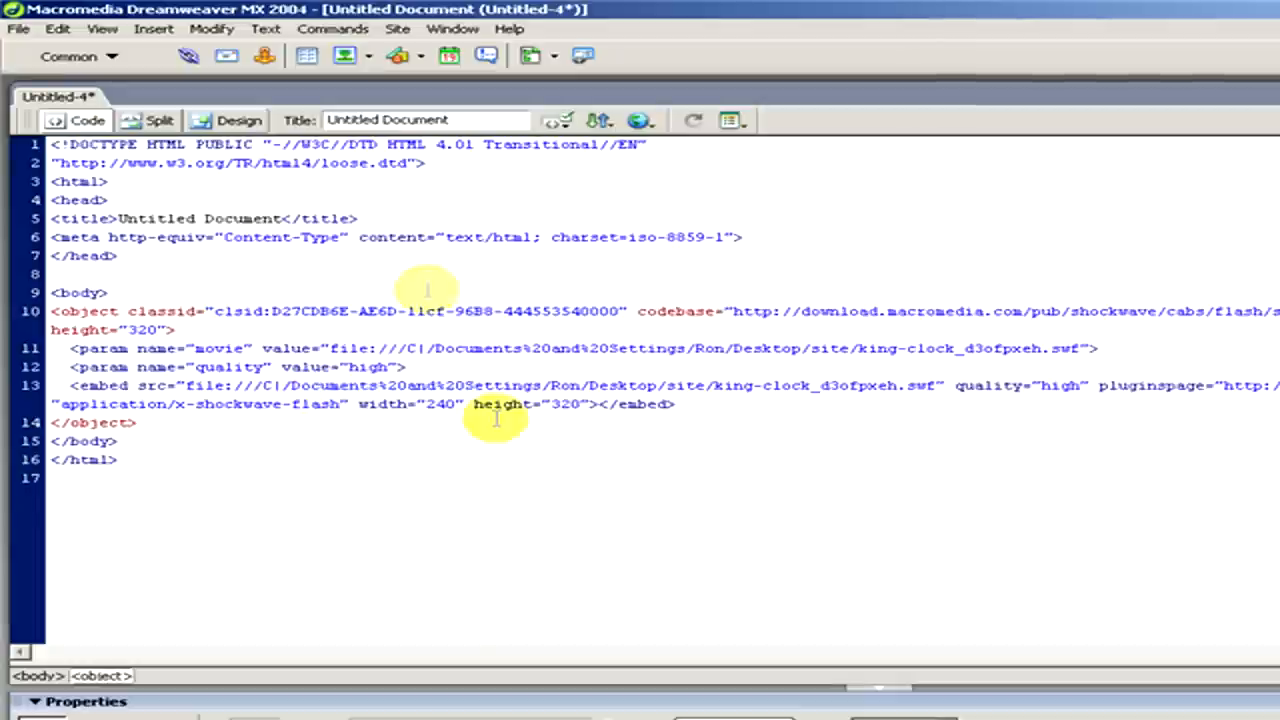
pyautogui.moveTo(192, 350)
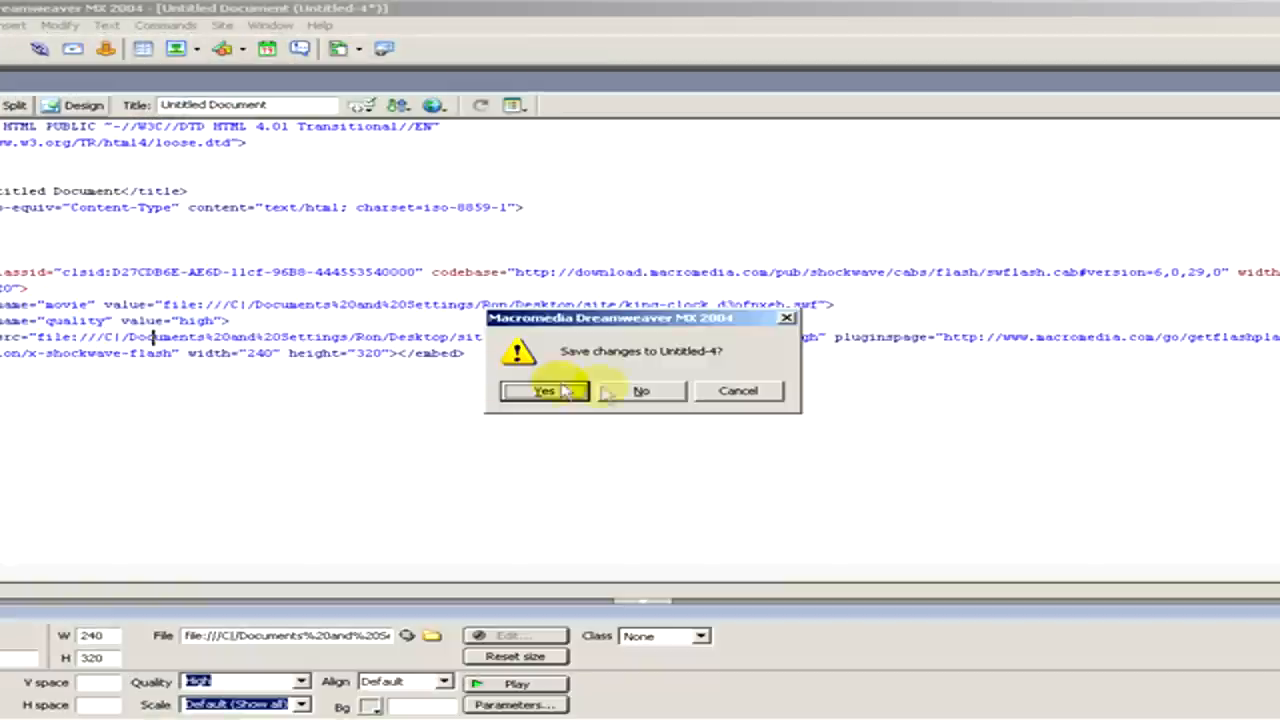
# Save the page as index in the site folder before previewing
pyautogui.click(544, 390)
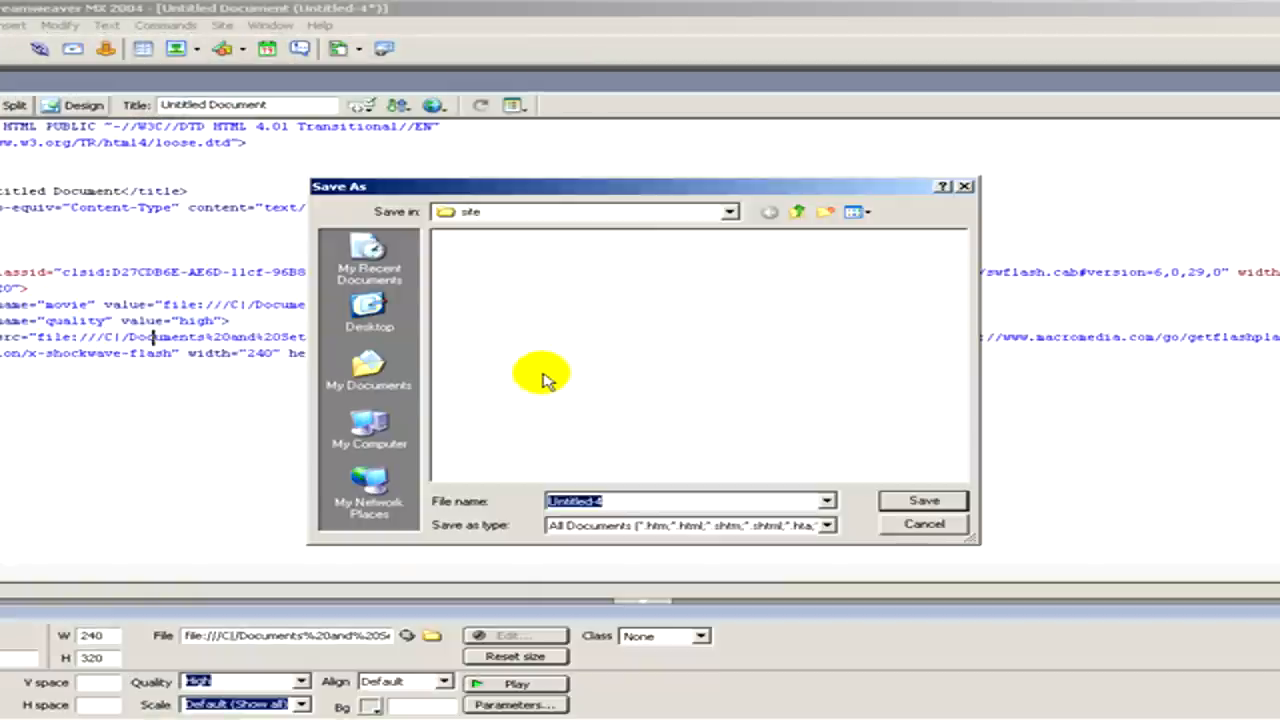
pyautogui.write('index')
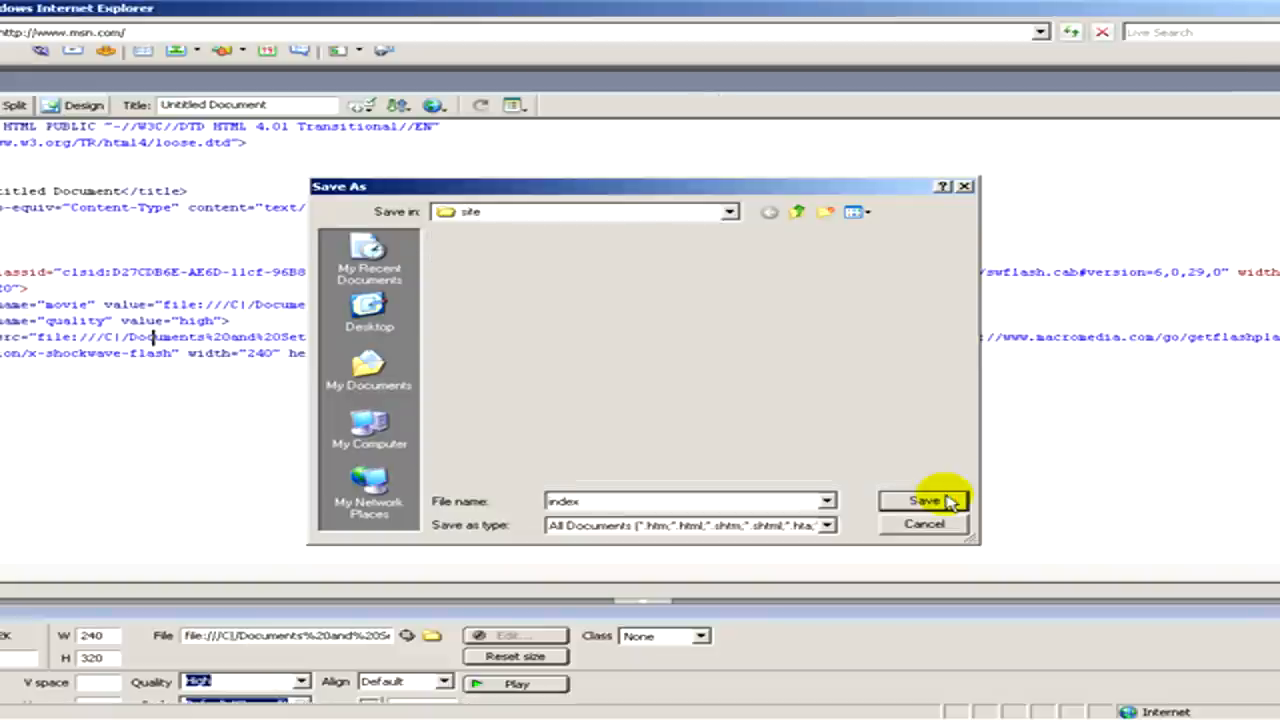
pyautogui.click(922, 500)
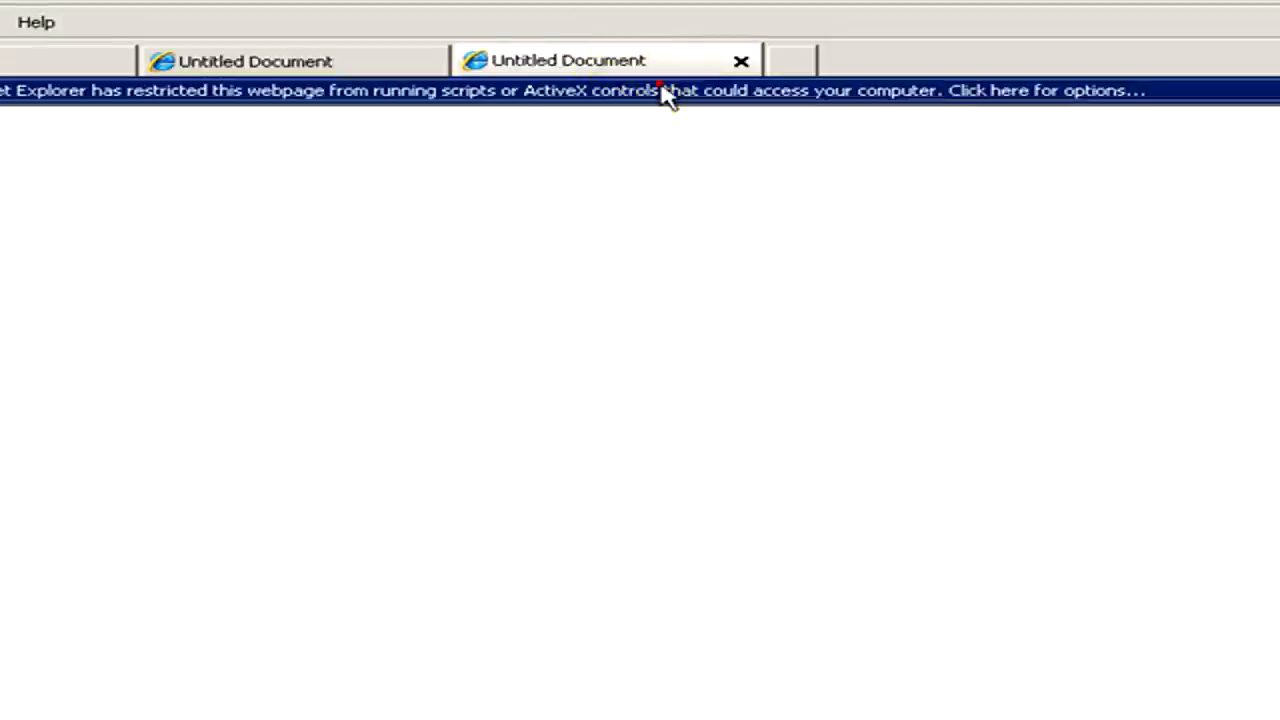
# Allow the blocked ActiveX content so the Flash clock runs in Internet Explorer
pyautogui.click(664, 90)
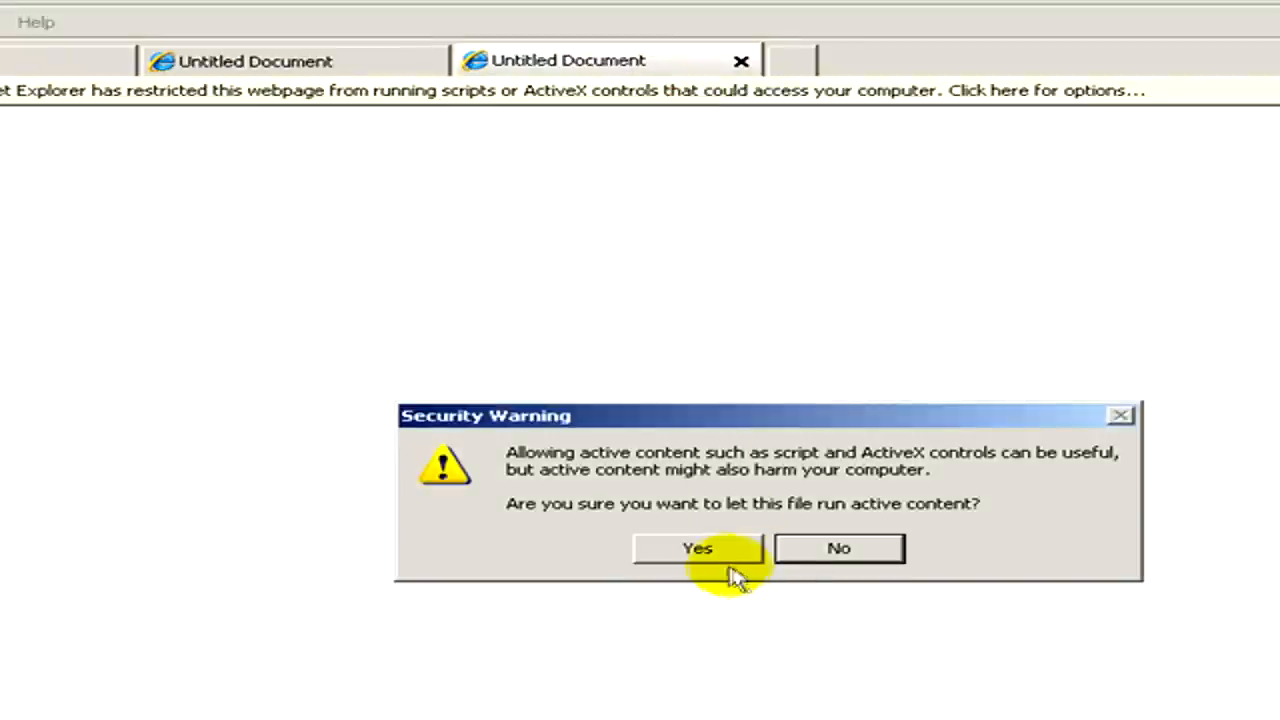
pyautogui.click(696, 548)
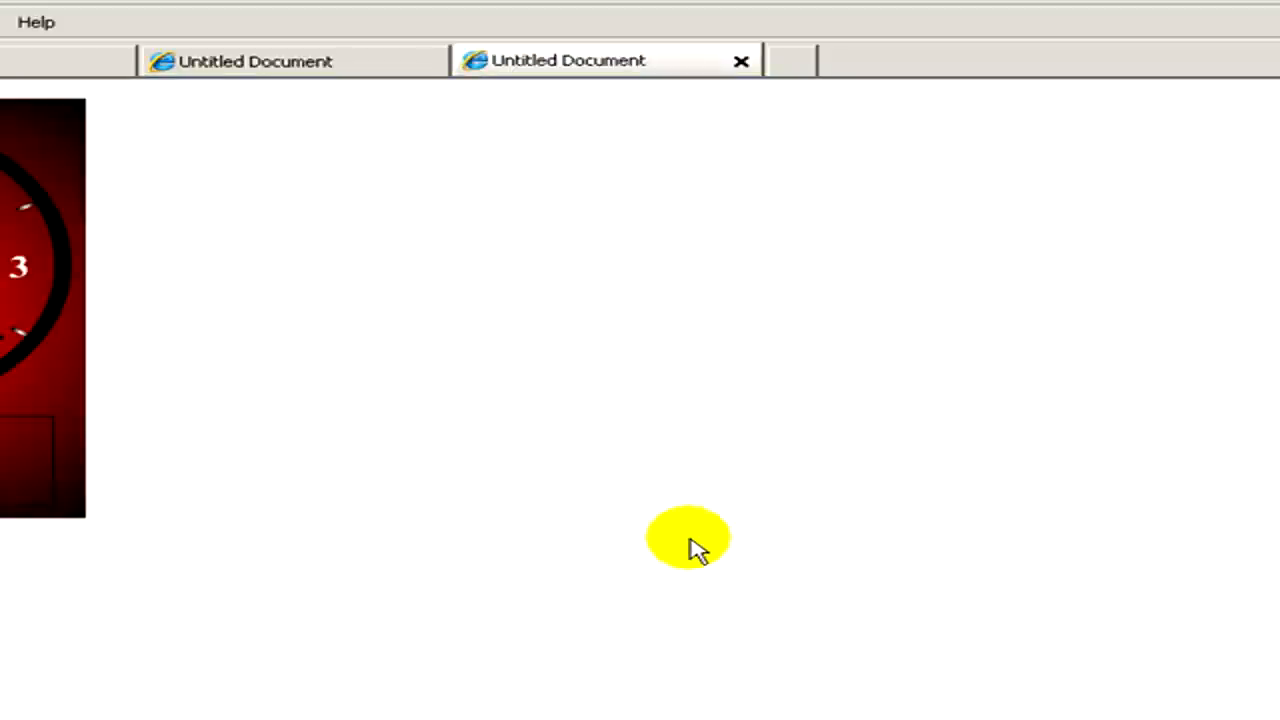